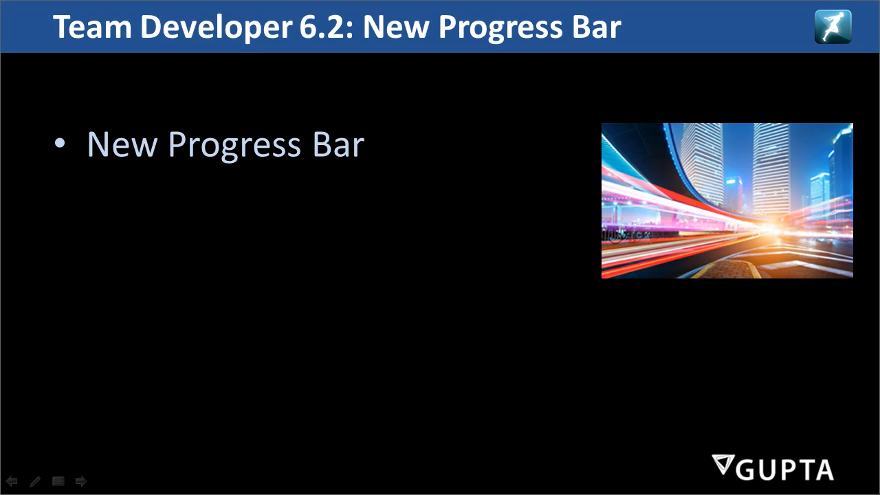
# End the slide show to leave the New Progress Bar slide
pyautogui.press('Escape')
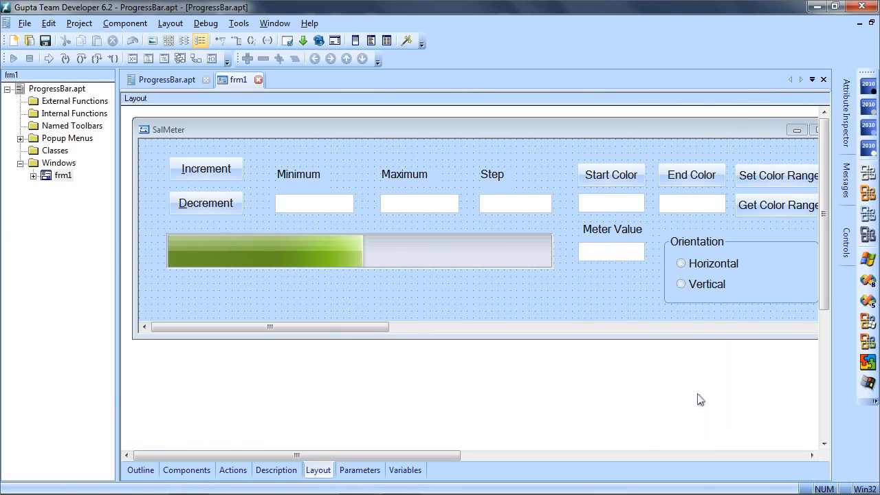
pyautogui.moveTo(657, 377)
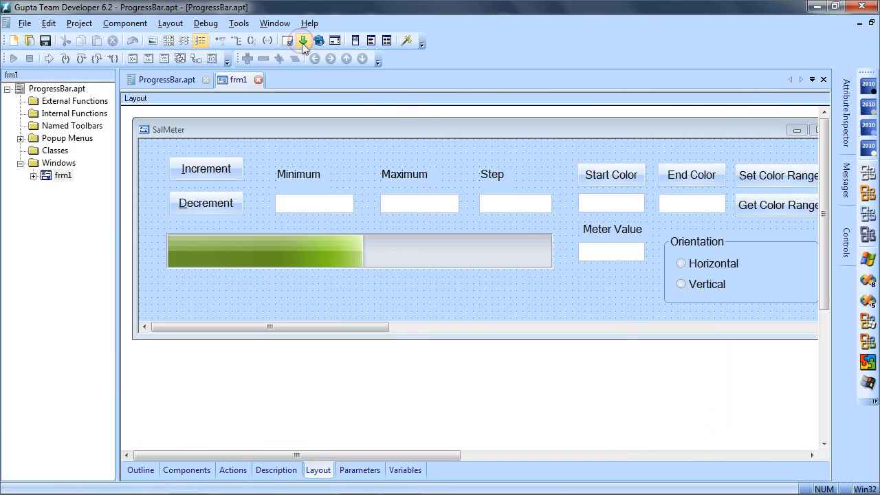
# Run the sample, increment the meter twice, change Step to 15 and increment again to 45
pyautogui.click(301, 39)
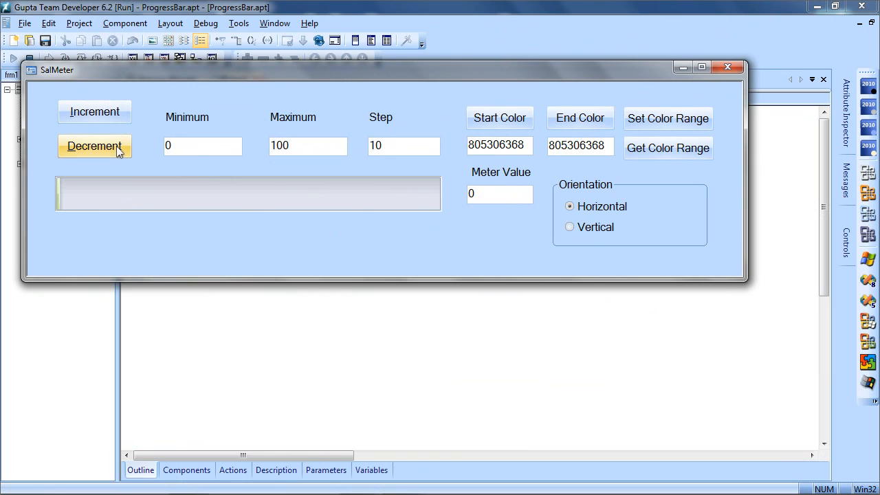
pyautogui.click(94, 112)
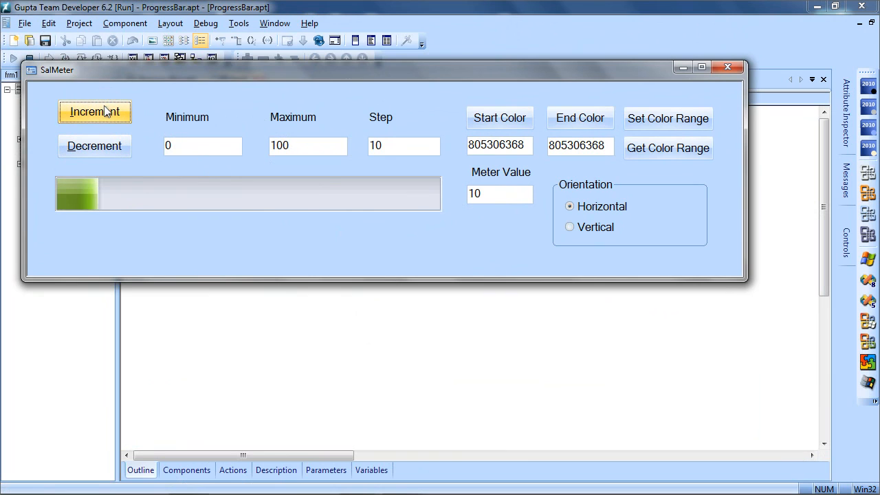
pyautogui.click(93, 112)
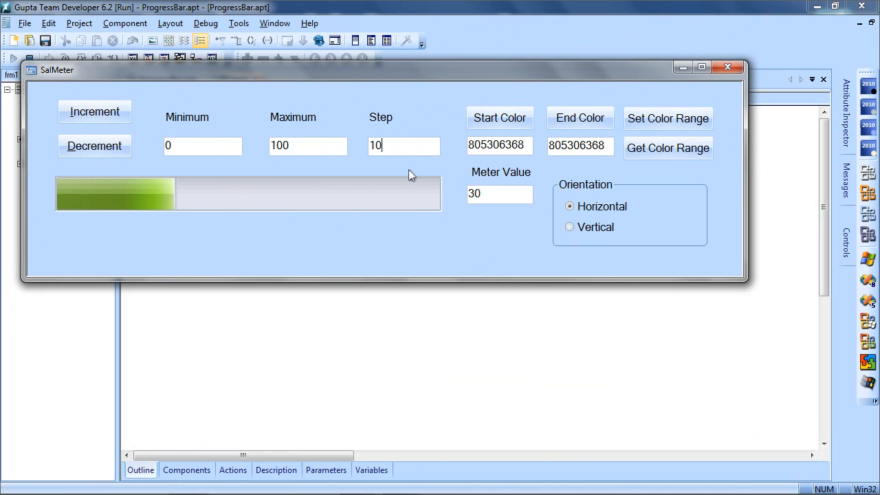
pyautogui.write('15')
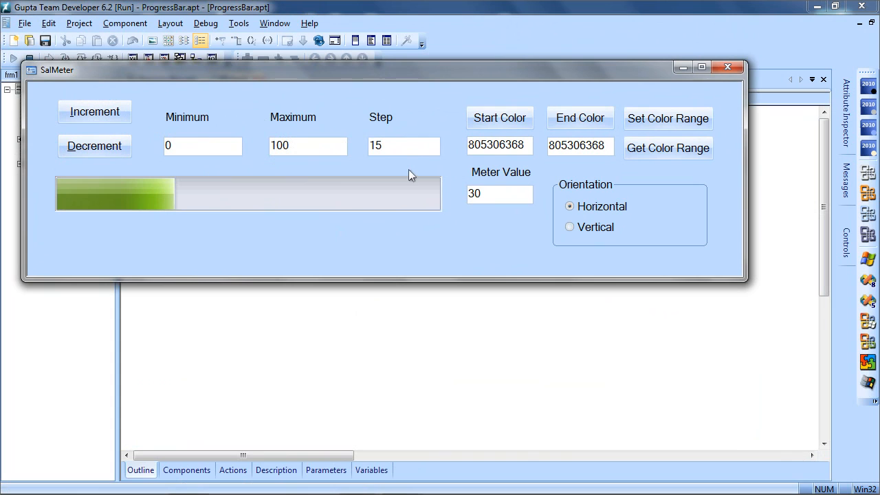
pyautogui.click(94, 111)
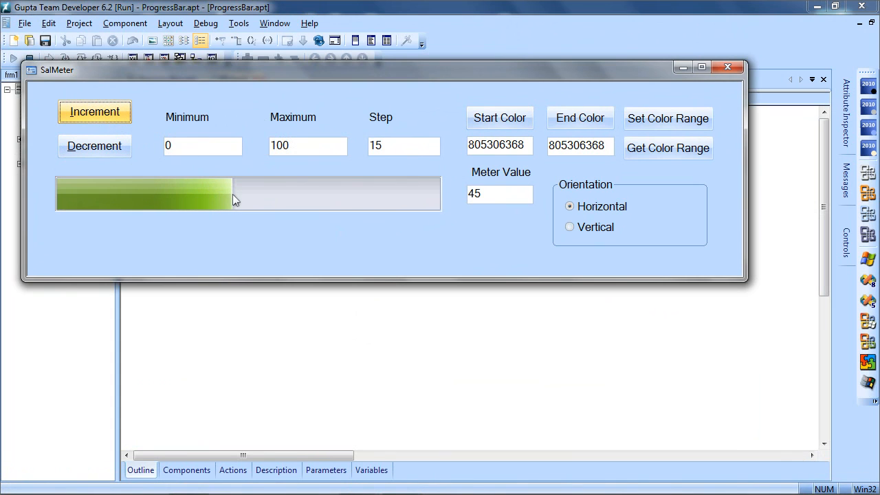
pyautogui.moveTo(232, 211)
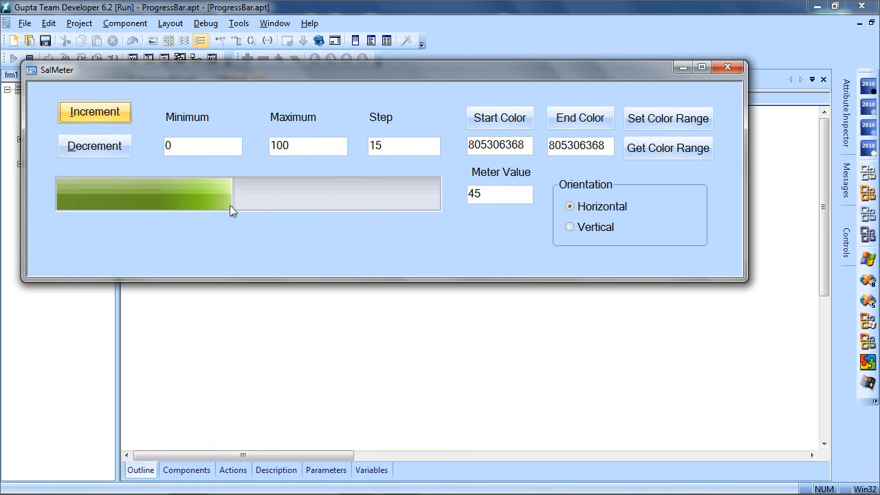
pyautogui.moveTo(121, 187)
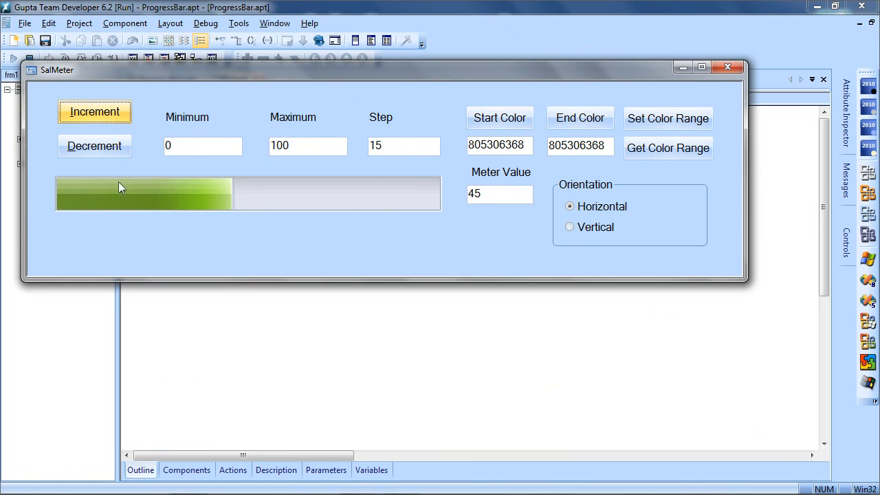
pyautogui.moveTo(377, 223)
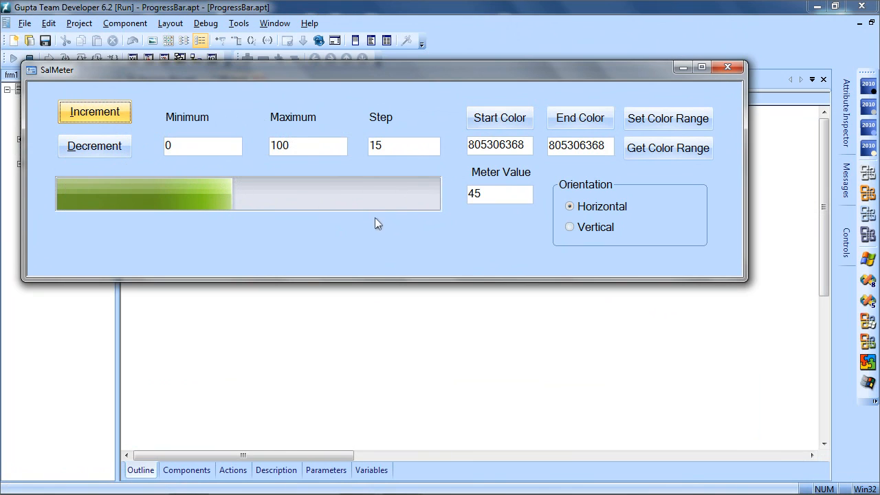
pyautogui.click(569, 227)
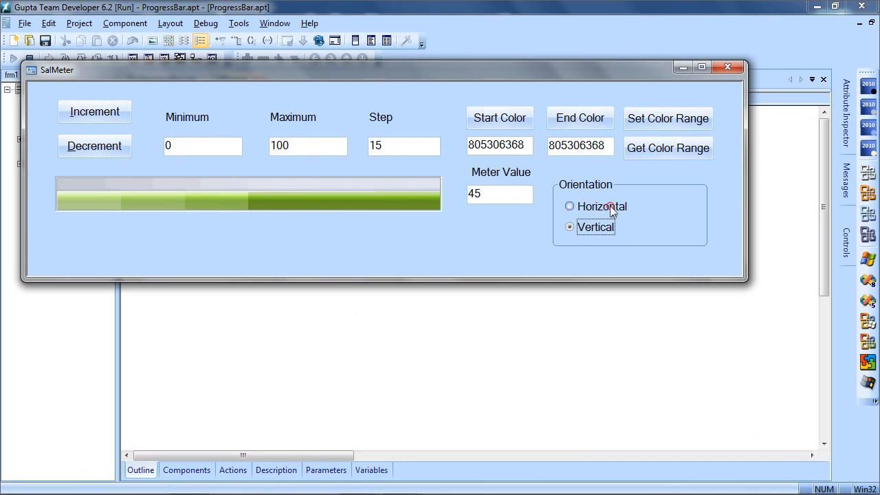
pyautogui.click(569, 206)
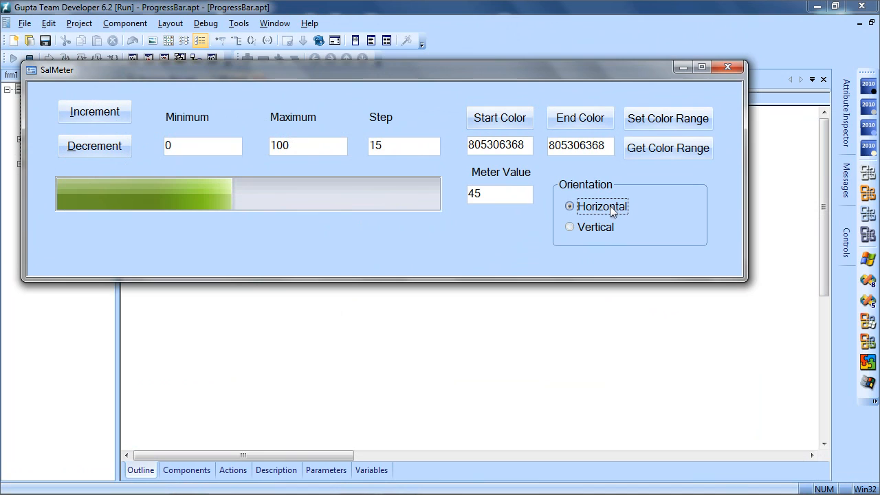
pyautogui.moveTo(610, 214)
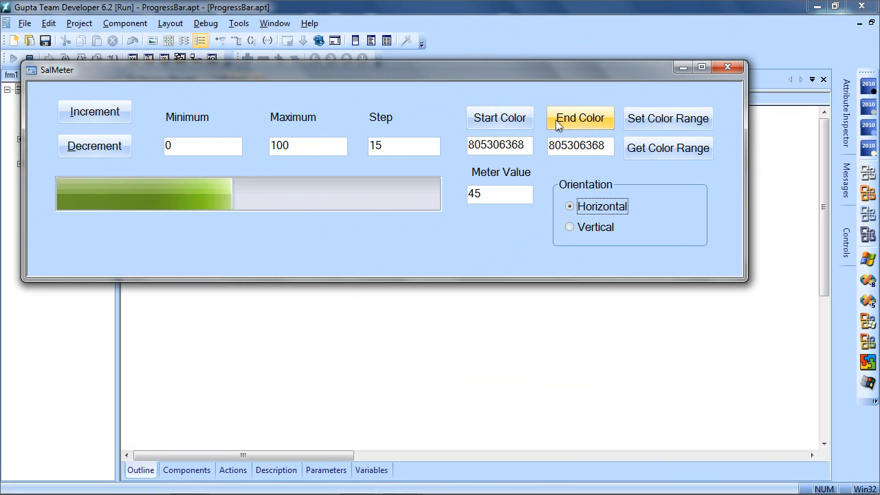
pyautogui.moveTo(58, 191)
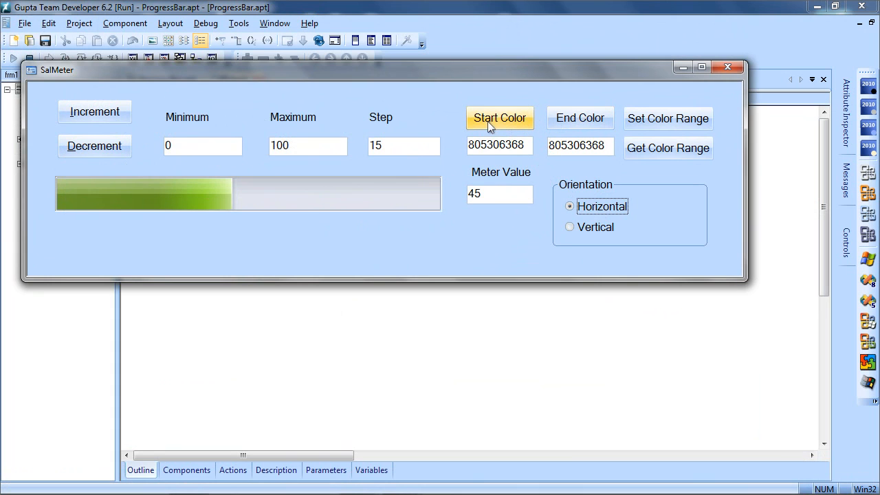
# Set a dark red start colour and green end colour, apply the range, and increment the meter to 90
pyautogui.click(501, 118)
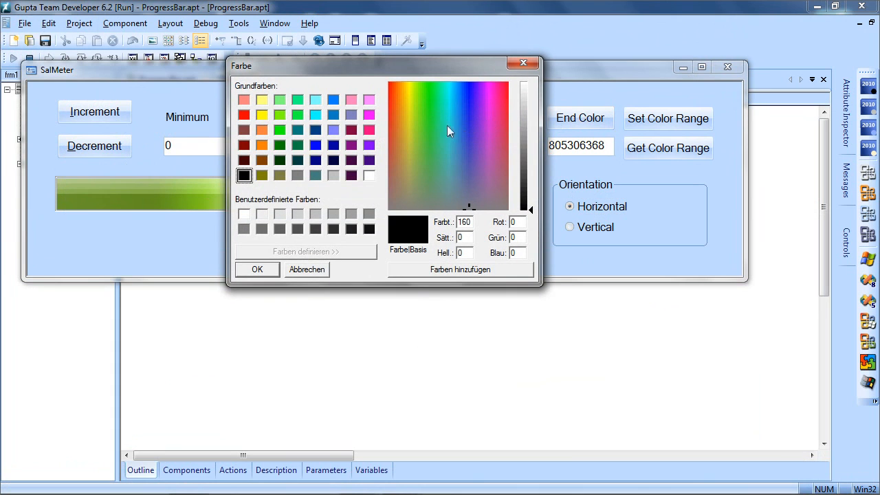
pyautogui.click(352, 129)
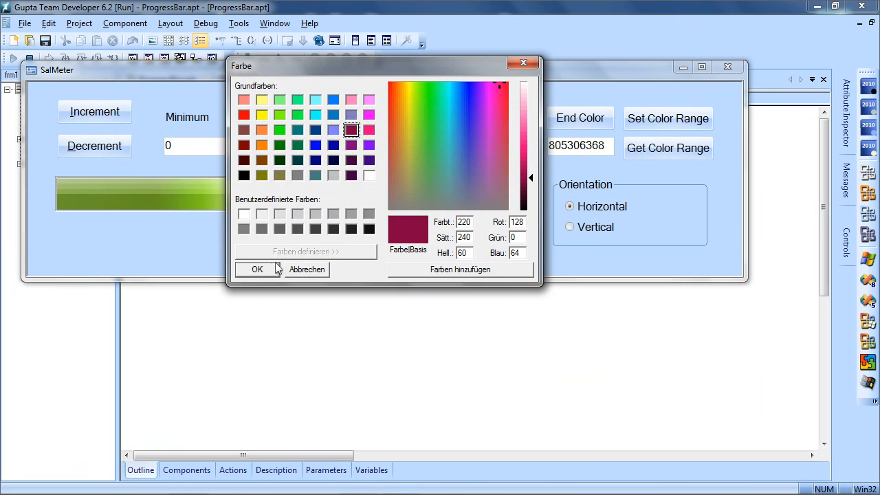
pyautogui.click(256, 268)
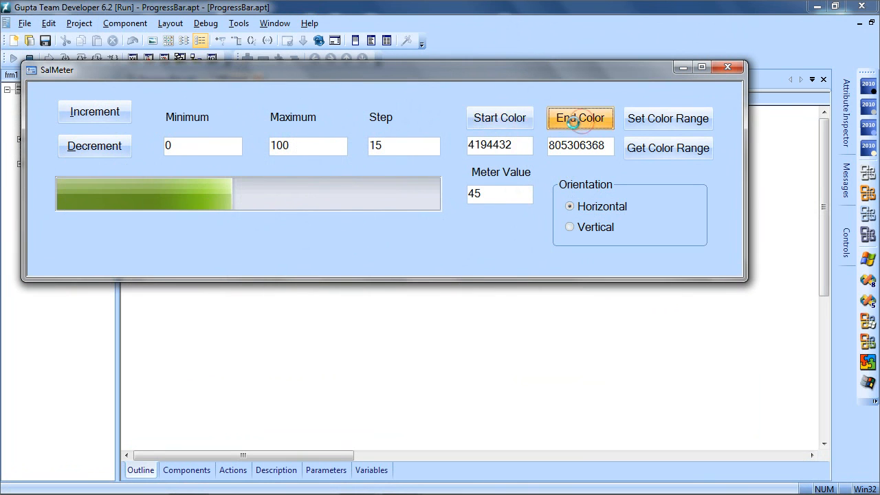
pyautogui.click(580, 118)
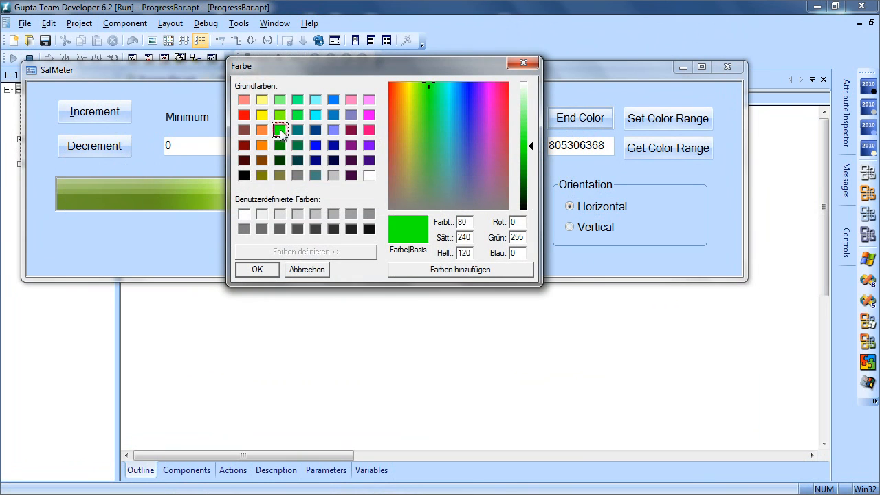
pyautogui.click(257, 268)
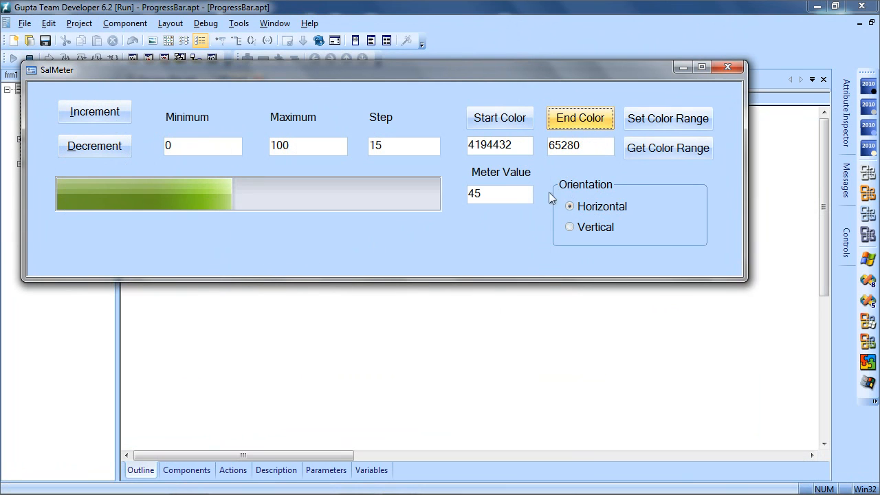
pyautogui.click(668, 118)
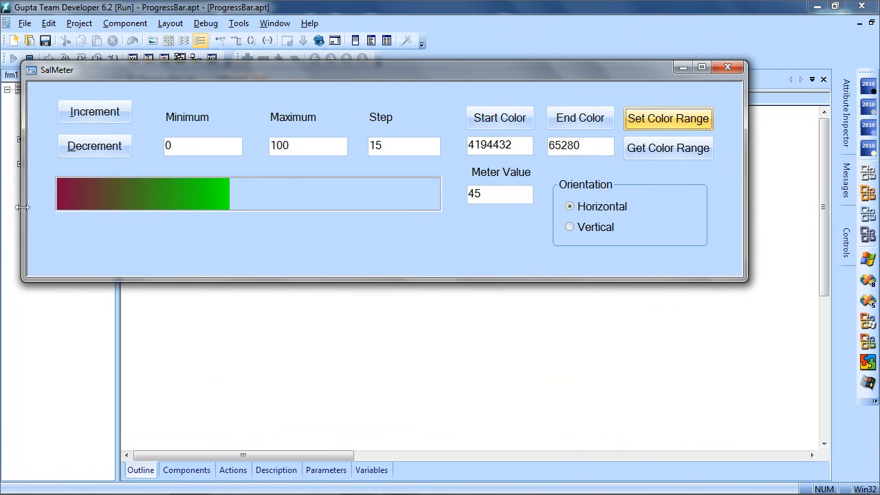
pyautogui.moveTo(222, 204)
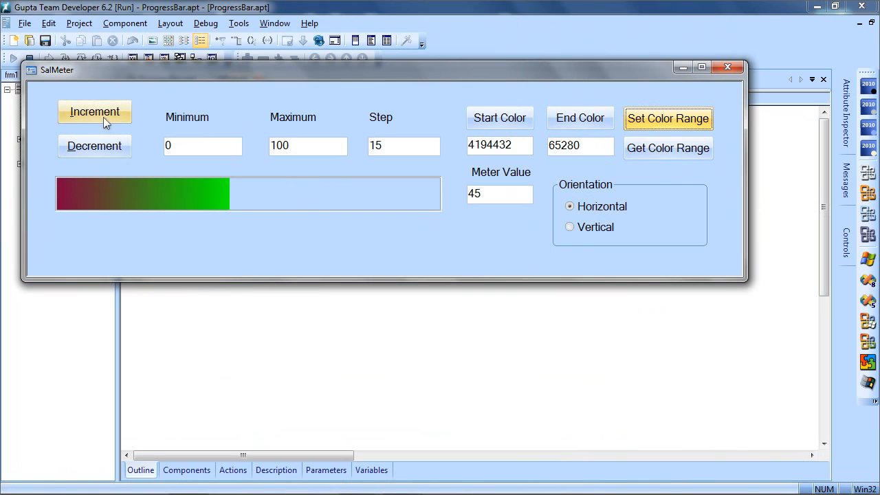
pyautogui.click(94, 111)
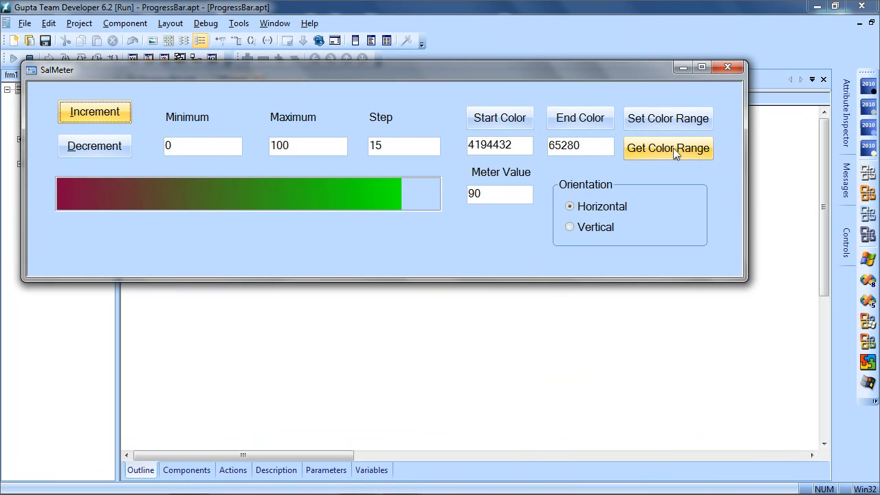
pyautogui.moveTo(211, 176)
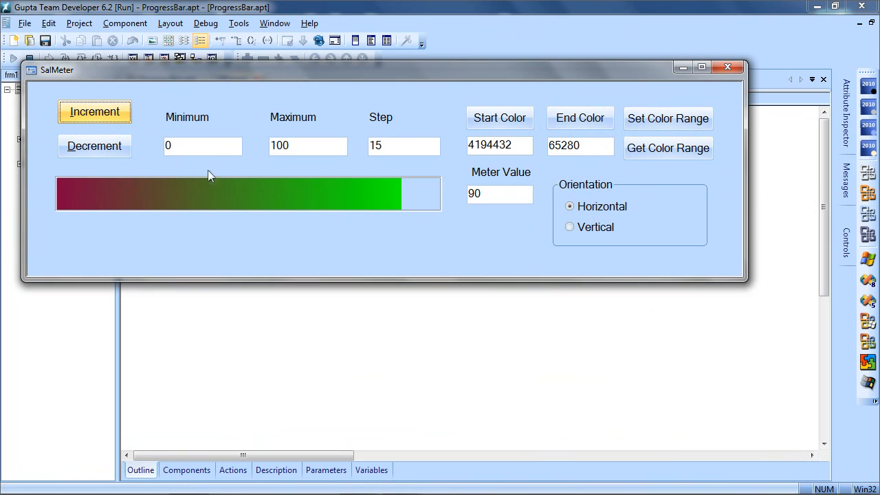
pyautogui.moveTo(319, 165)
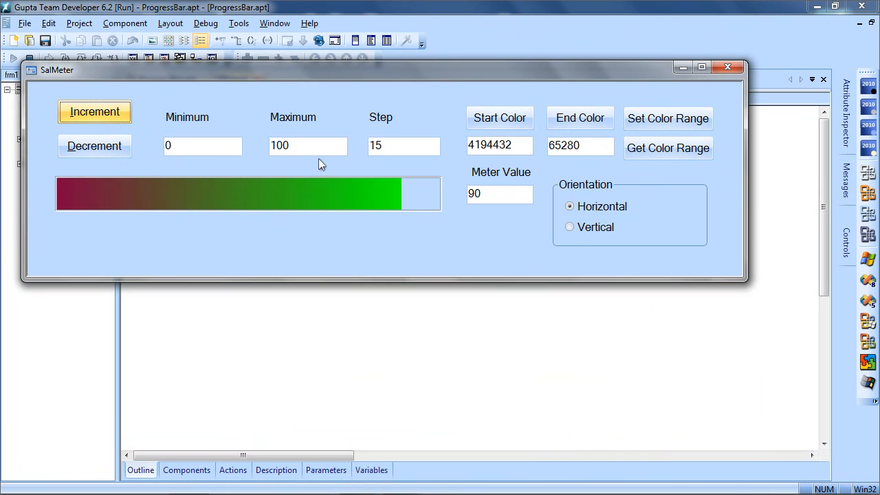
pyautogui.moveTo(326, 167)
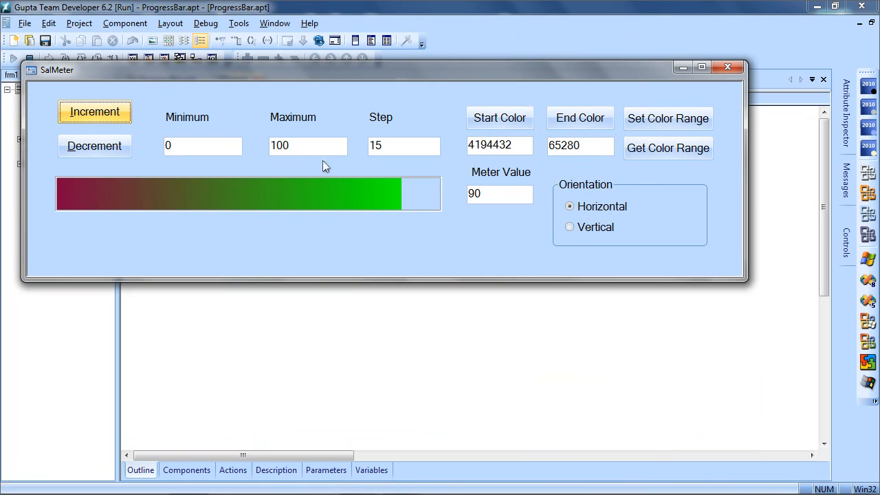
# Close the running SalMeter application window
pyautogui.click(500, 118)
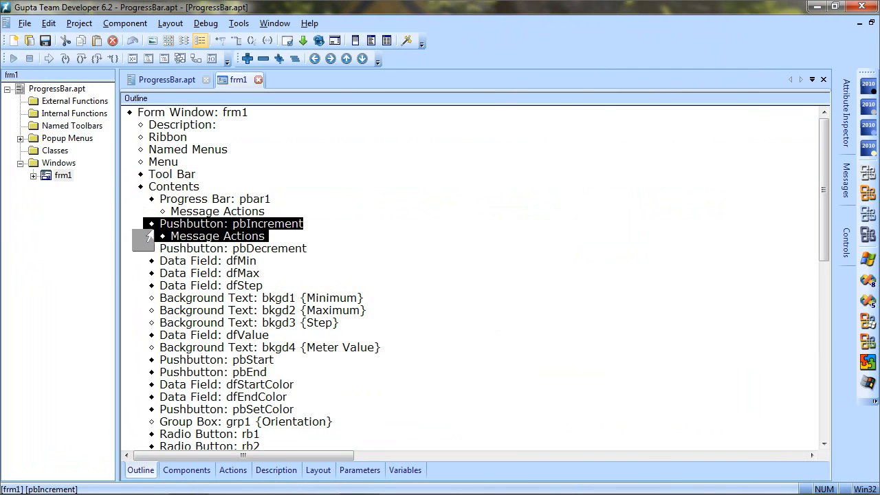
# Expand pbIncrement's SAM_Click code and point out SalMeterSetStepSize and SalMeterStepUp
pyautogui.click(150, 236)
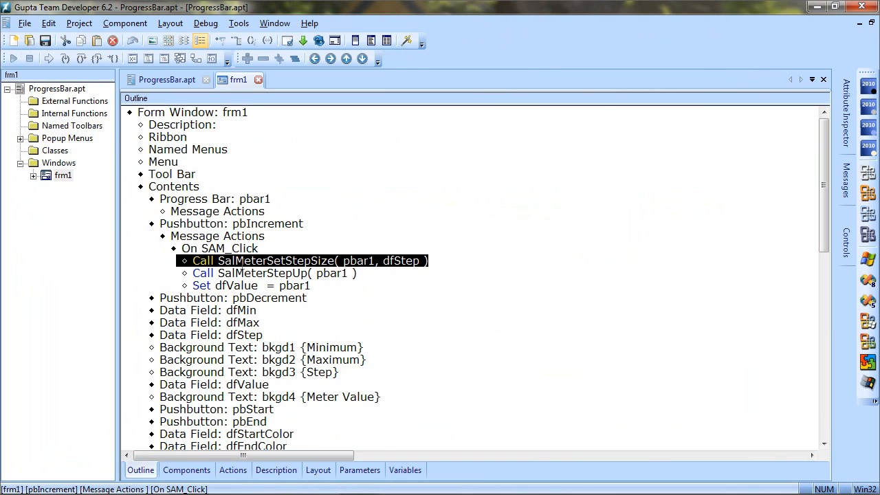
pyautogui.click(238, 272)
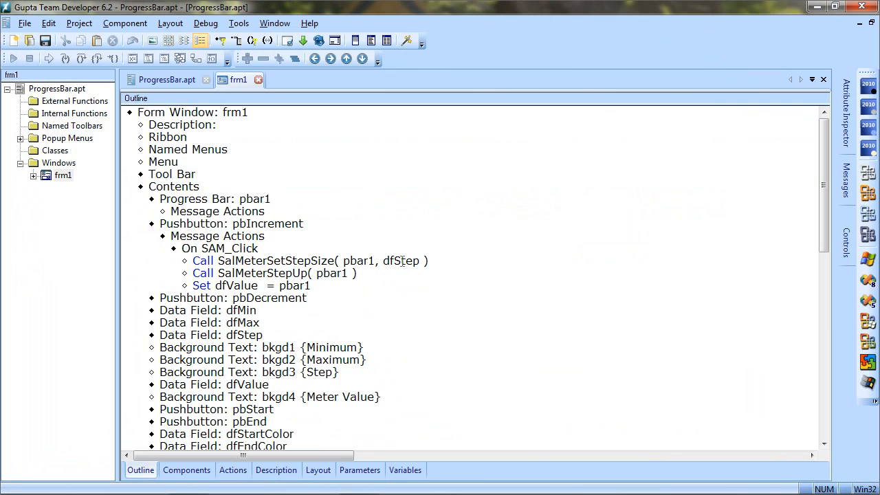
pyautogui.moveTo(404, 261)
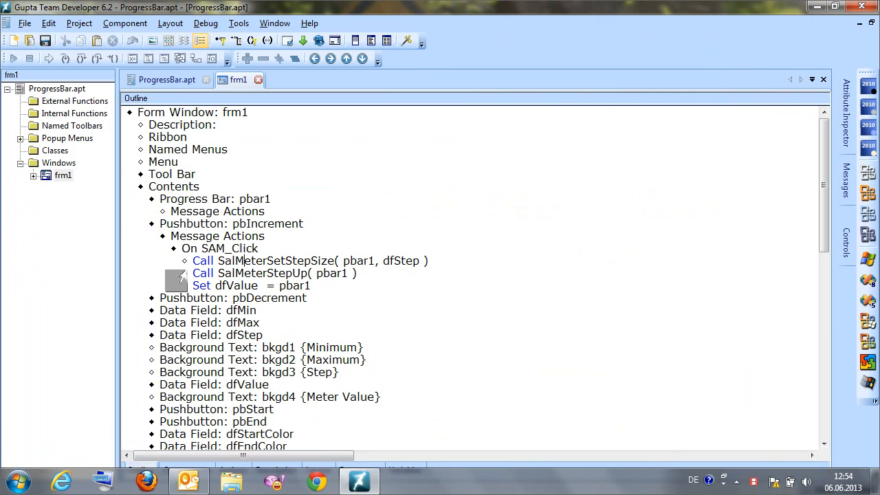
pyautogui.click(268, 272)
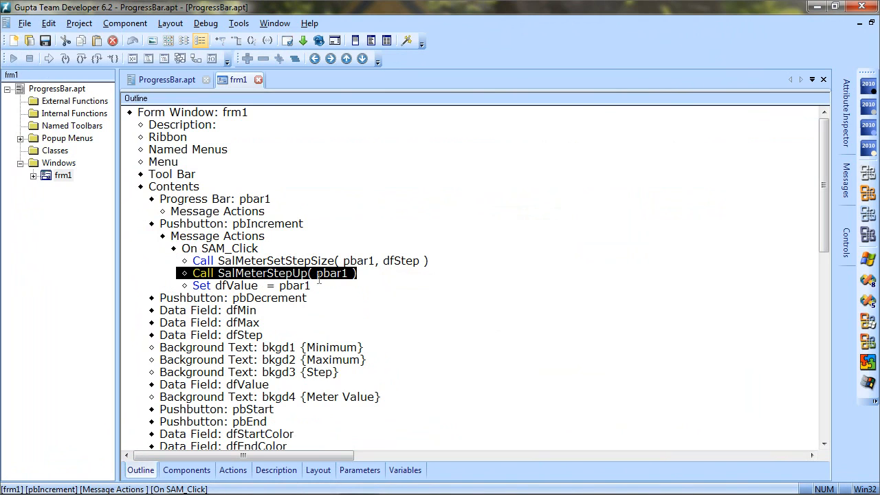
# Expand SAM_CreateComplete and point out SalMeterSetRange, SalMeterSetStepSize and SalMeterGetFromColor
pyautogui.scroll(-3)
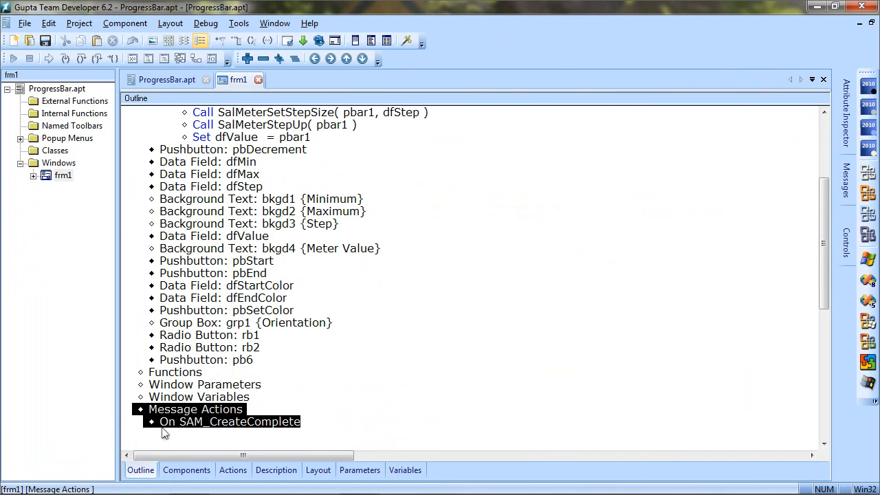
pyautogui.click(152, 421)
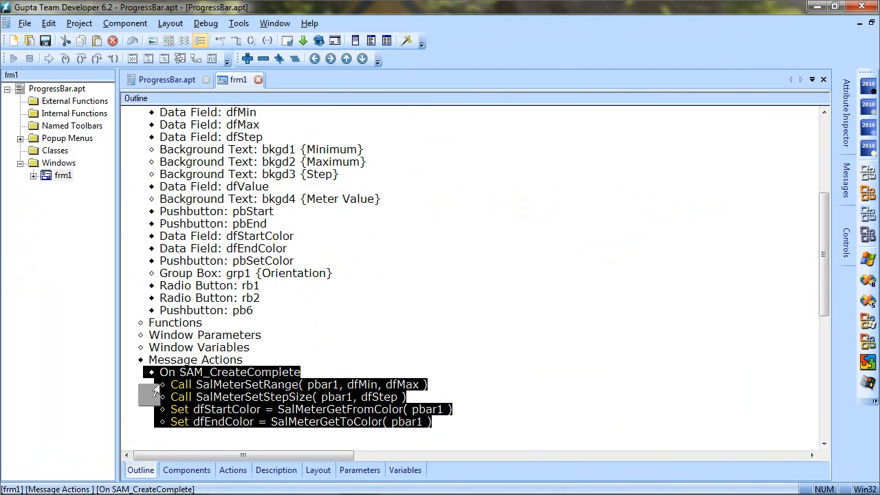
pyautogui.click(297, 384)
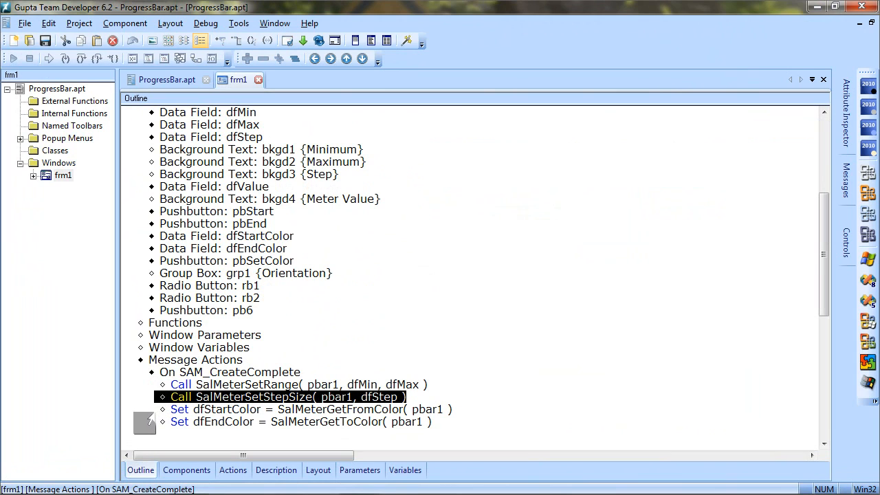
pyautogui.click(310, 410)
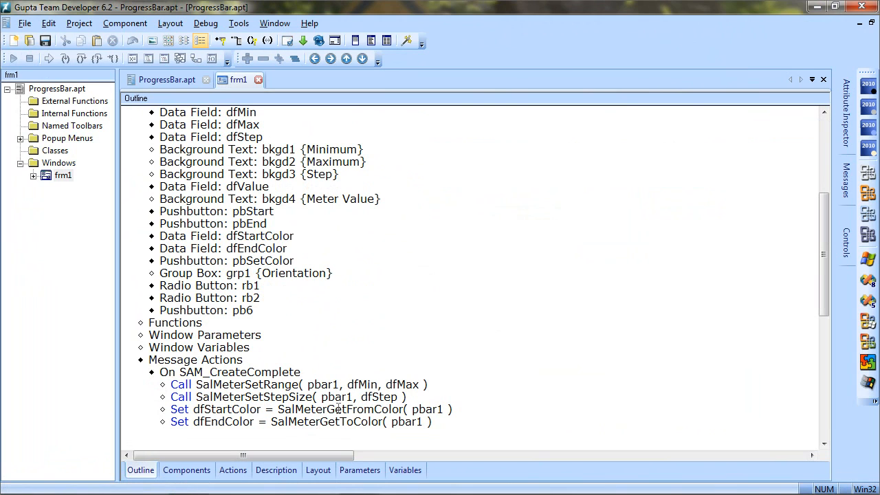
pyautogui.doubleClick(338, 409)
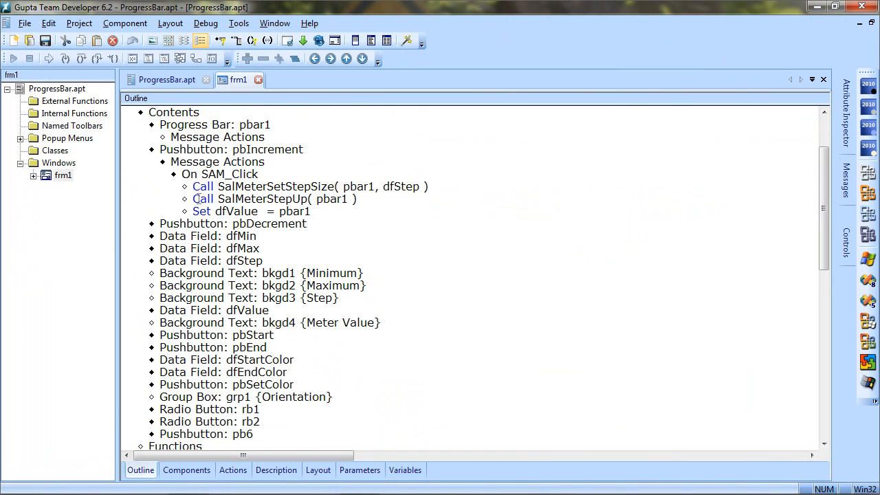
# Expand pbDecrement's SAM_Click code showing SalMeterStepDown and Set dfValue
pyautogui.click(272, 198)
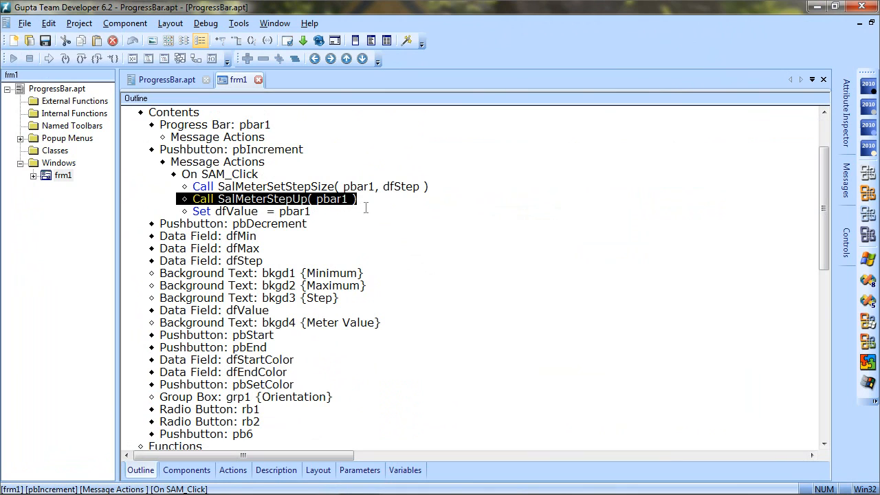
pyautogui.moveTo(410, 187)
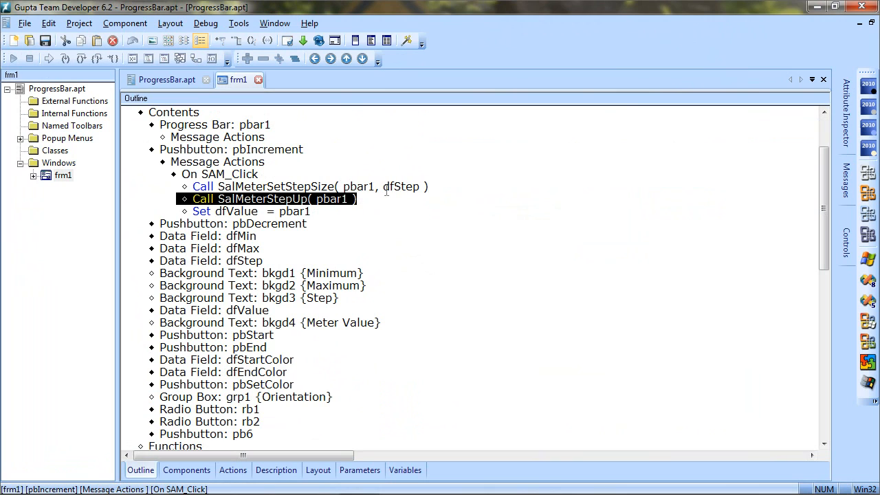
pyautogui.click(231, 223)
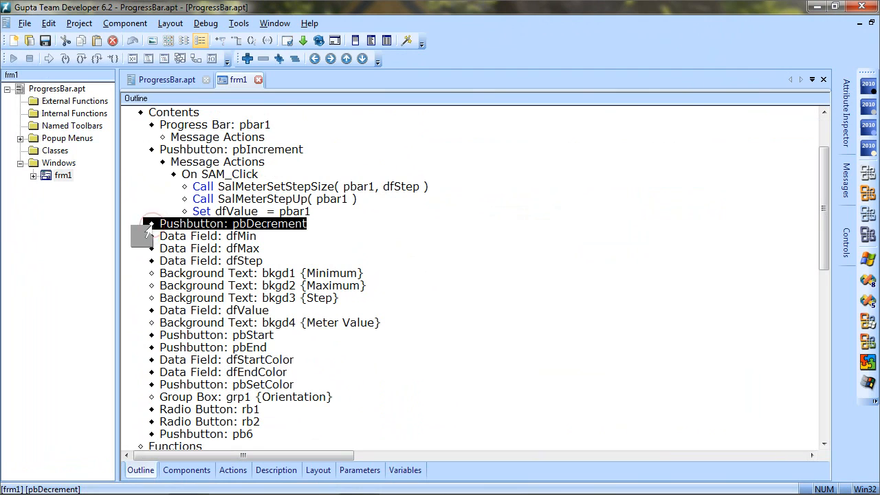
pyautogui.click(151, 222)
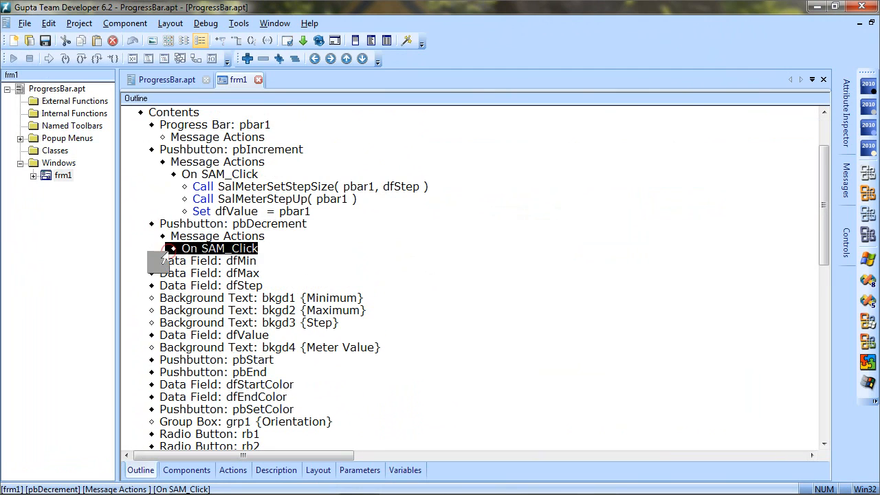
pyautogui.click(171, 247)
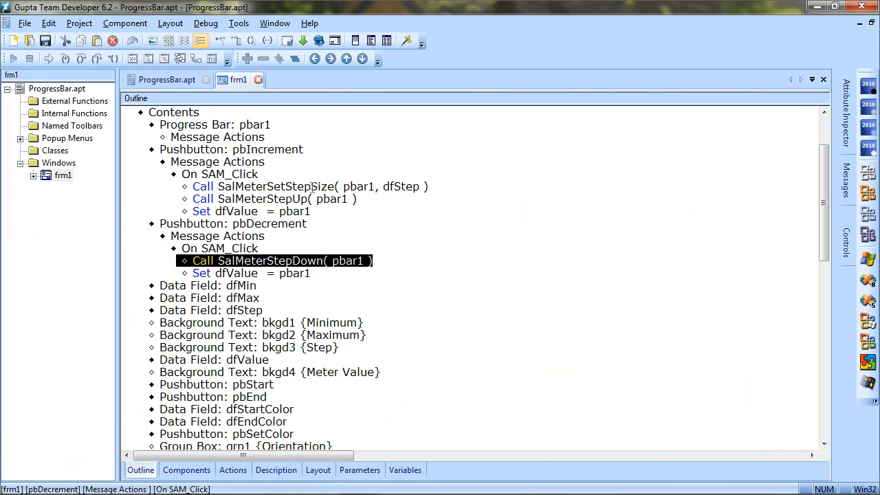
pyautogui.moveTo(314, 183)
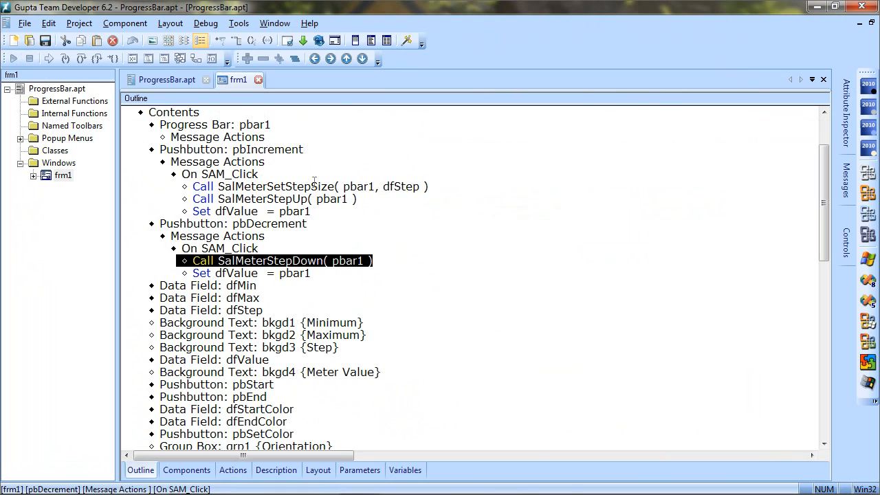
pyautogui.moveTo(311, 187)
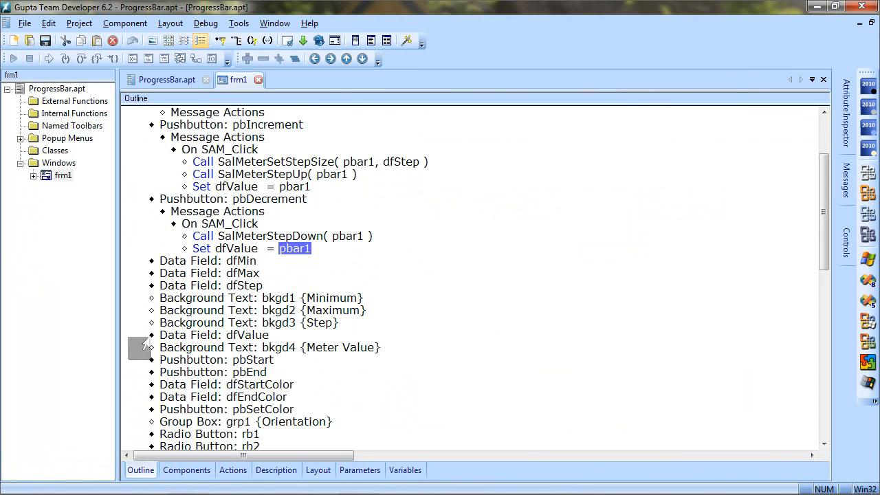
# Expand the pbStart and pbEnd click code and highlight the dfEndColor argument
pyautogui.click(153, 360)
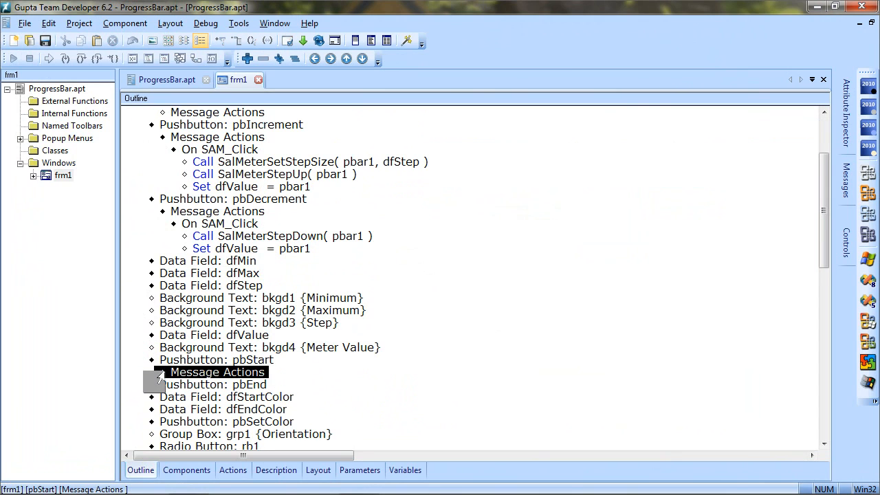
pyautogui.click(159, 371)
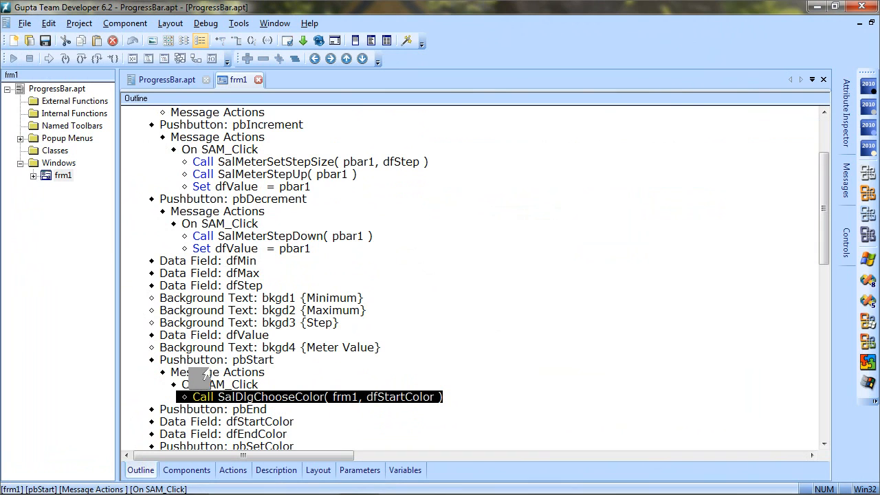
pyautogui.scroll(-3)
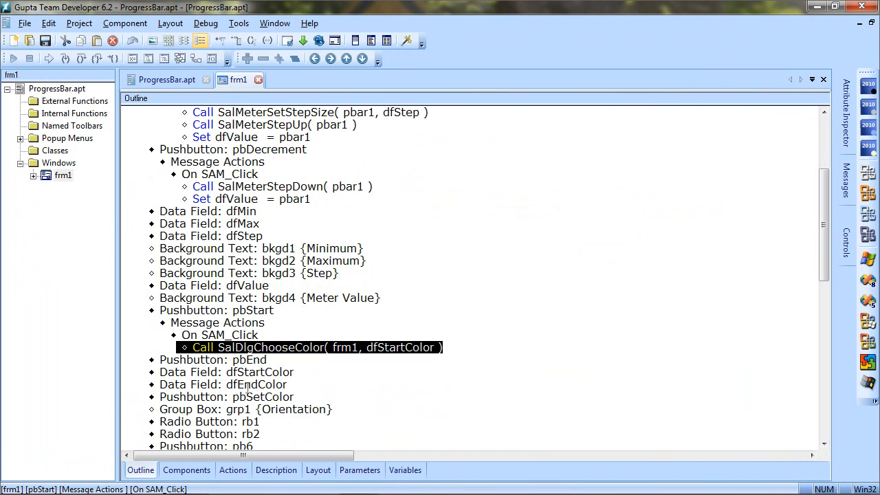
pyautogui.moveTo(289, 371)
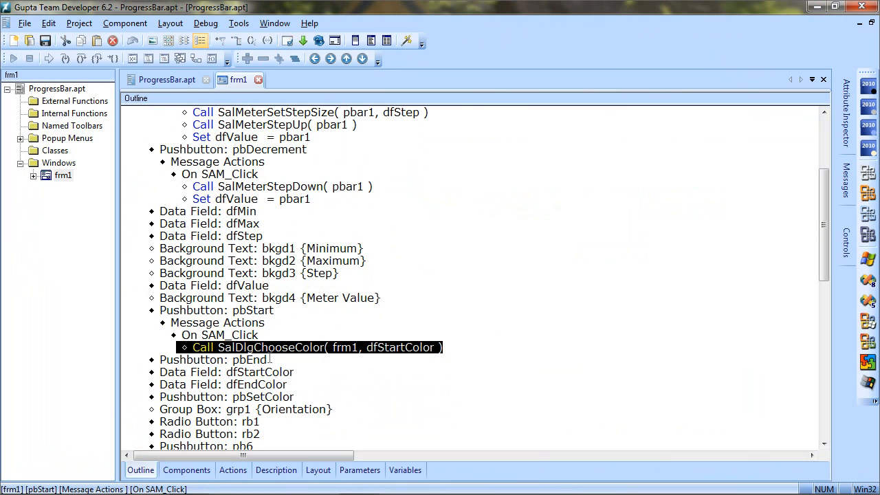
pyautogui.moveTo(333, 354)
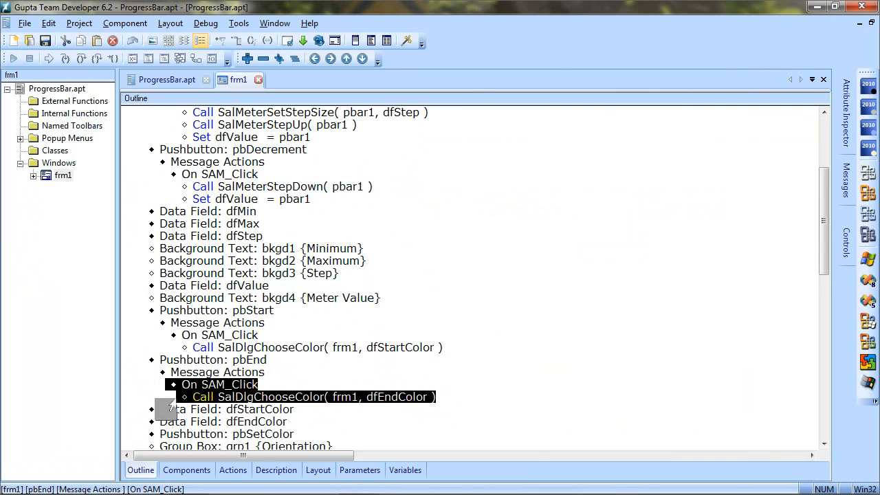
pyautogui.click(300, 396)
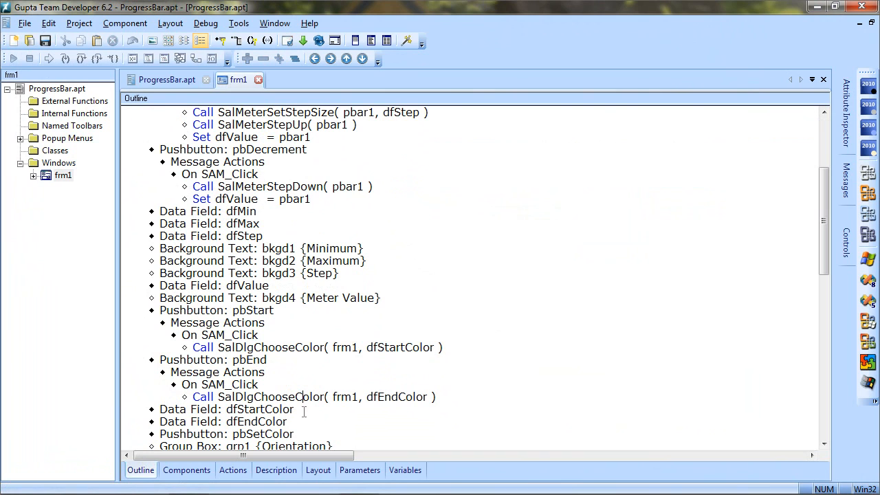
pyautogui.doubleClick(396, 396)
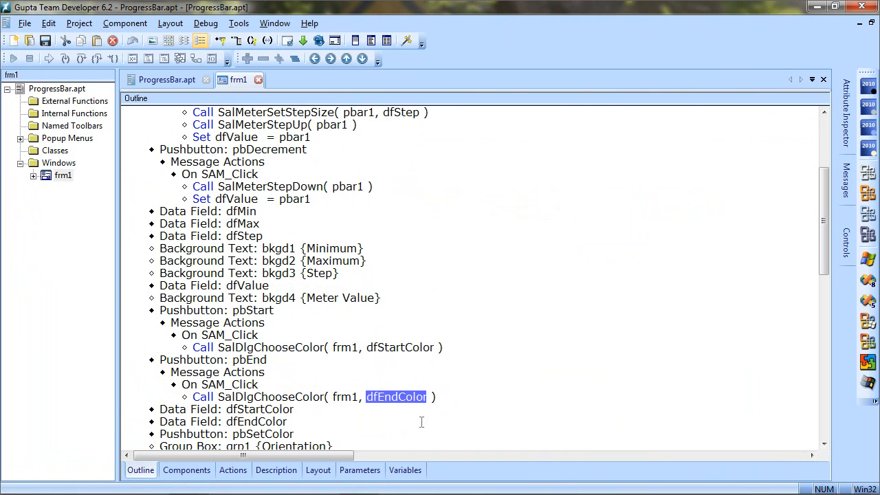
pyautogui.scroll(-3)
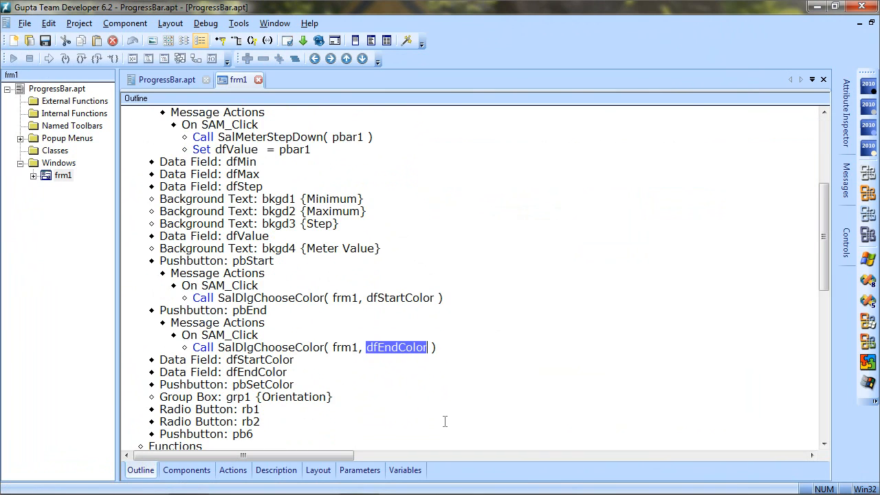
pyautogui.scroll(-3)
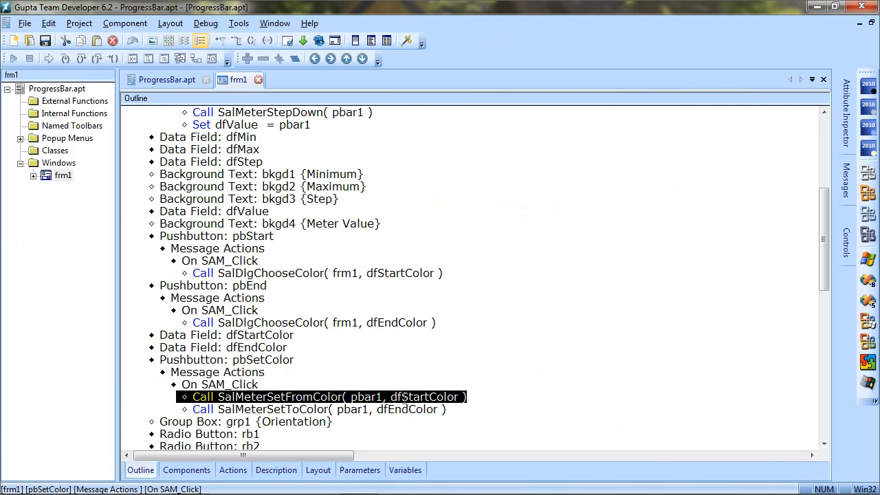
pyautogui.moveTo(294, 391)
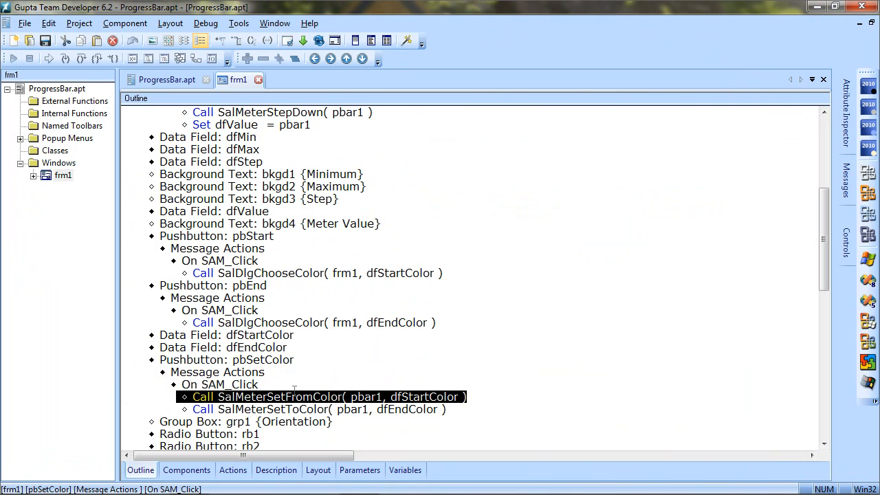
# Highlight SalMeterSetFromColor and dfStartColor in pbSetColor's code, then review pb6's SalMeterGetToColor
pyautogui.doubleClick(277, 395)
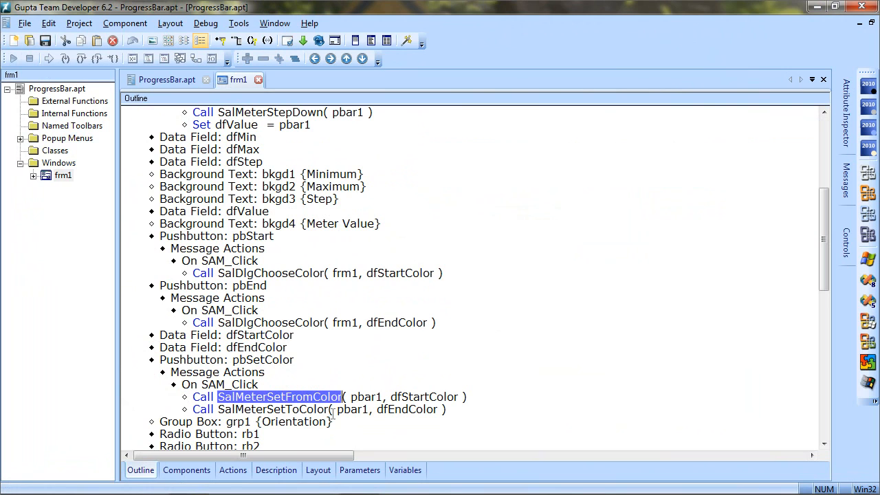
pyautogui.click(418, 398)
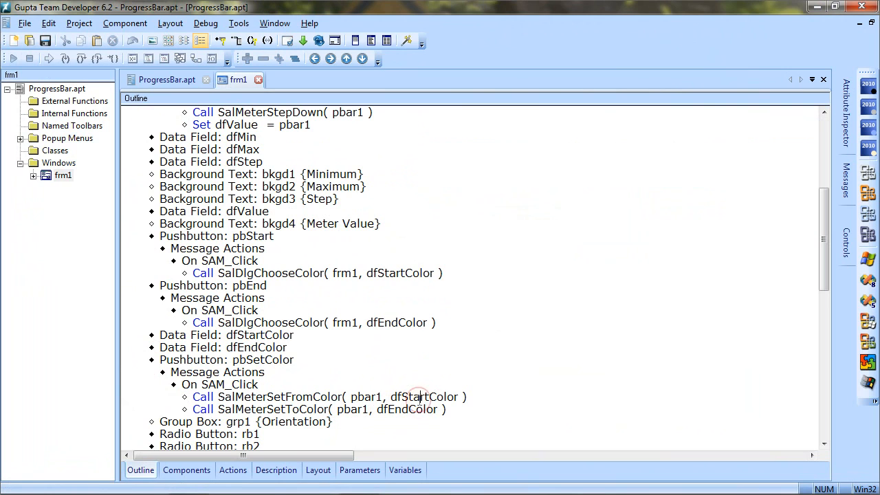
pyautogui.doubleClick(423, 396)
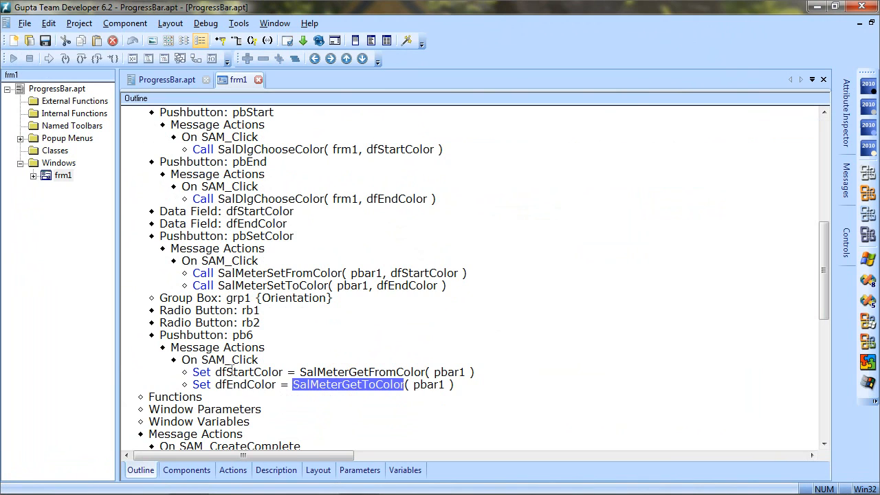
pyautogui.click(241, 385)
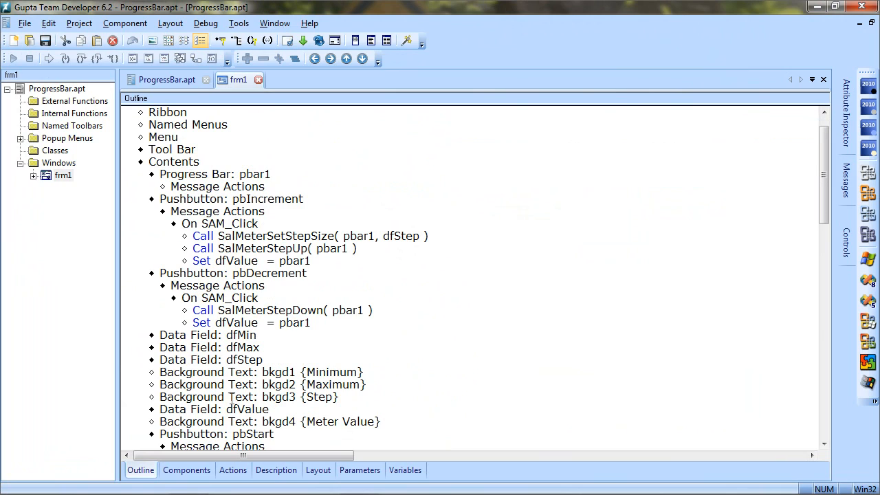
pyautogui.moveTo(305, 211)
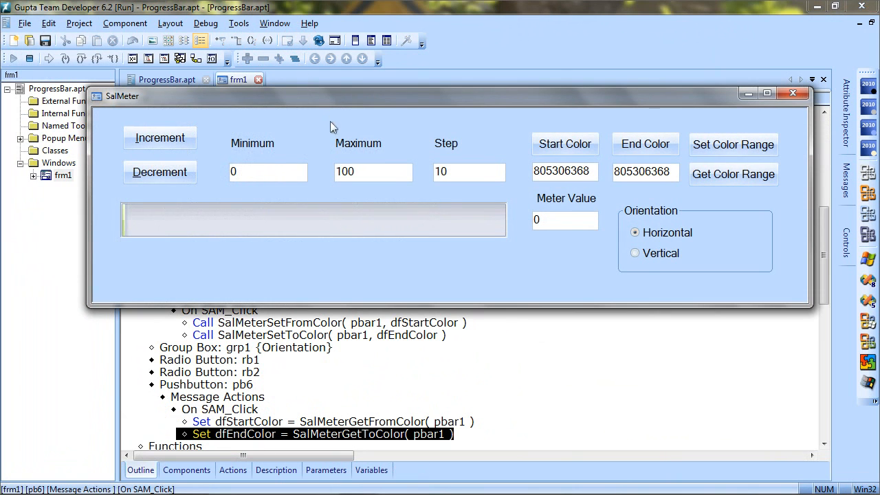
# Increment the running meter twice so Meter Value reads 30
pyautogui.click(160, 138)
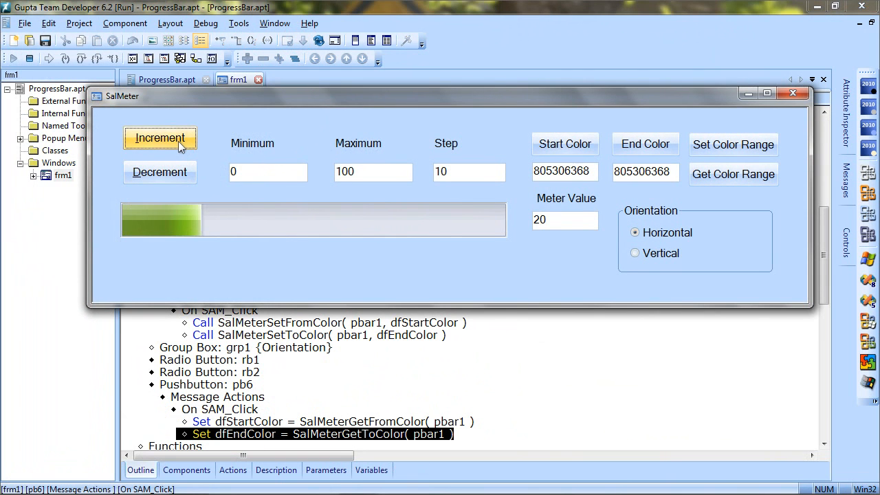
pyautogui.click(160, 137)
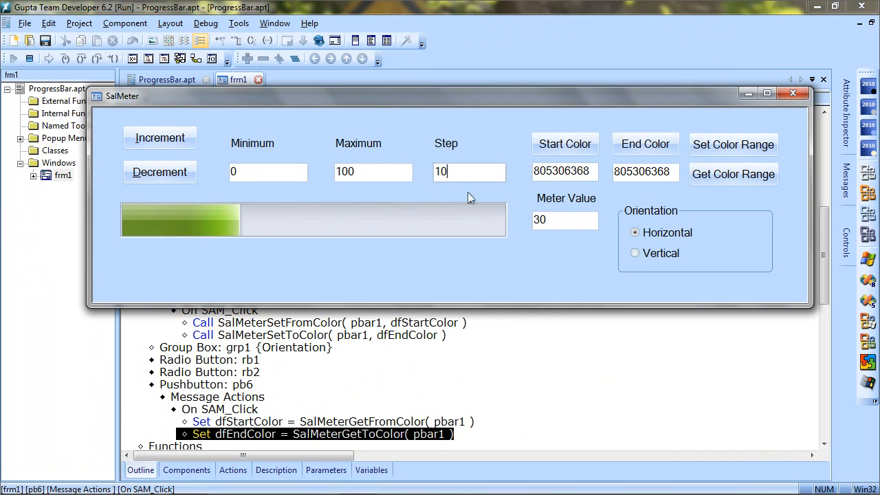
pyautogui.moveTo(651, 201)
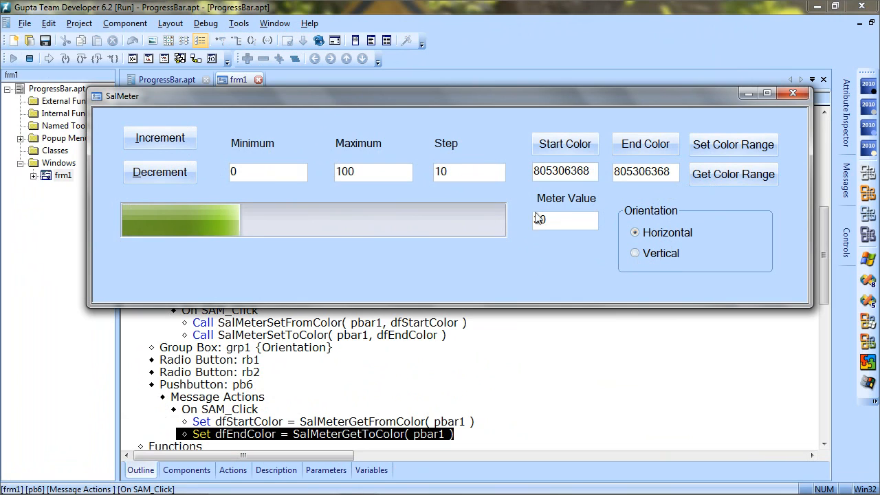
pyautogui.write('30')
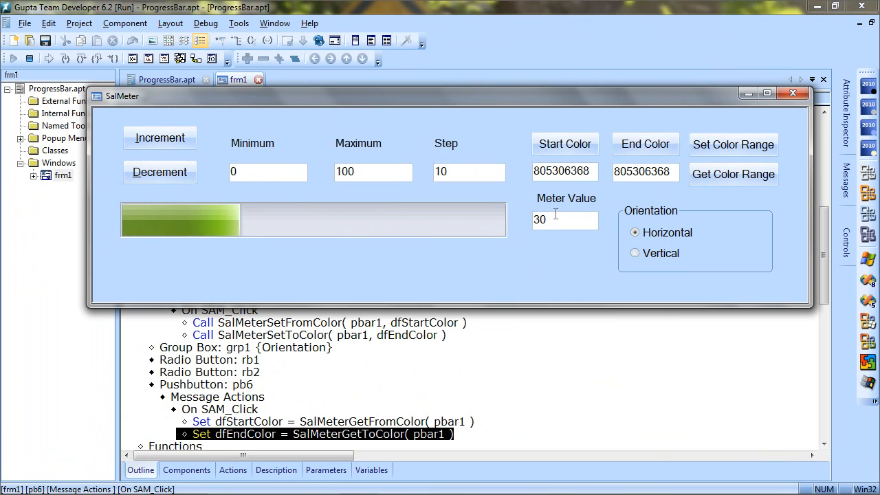
pyautogui.moveTo(618, 192)
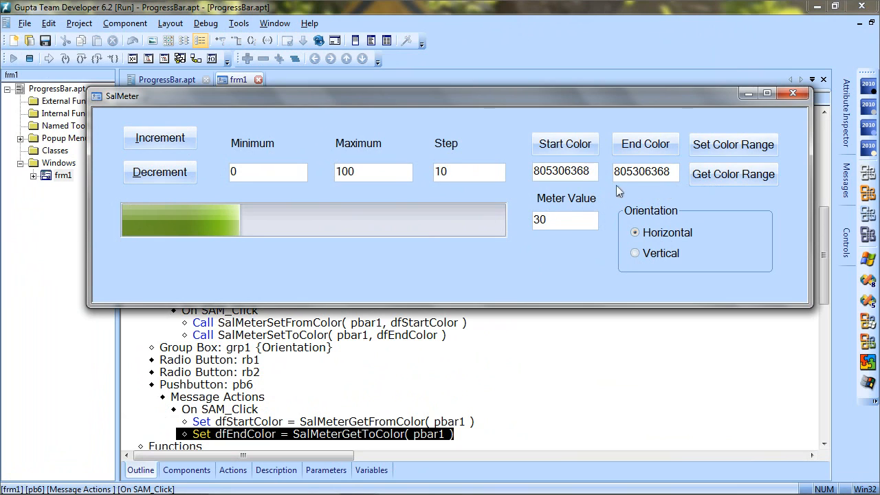
pyautogui.moveTo(718, 157)
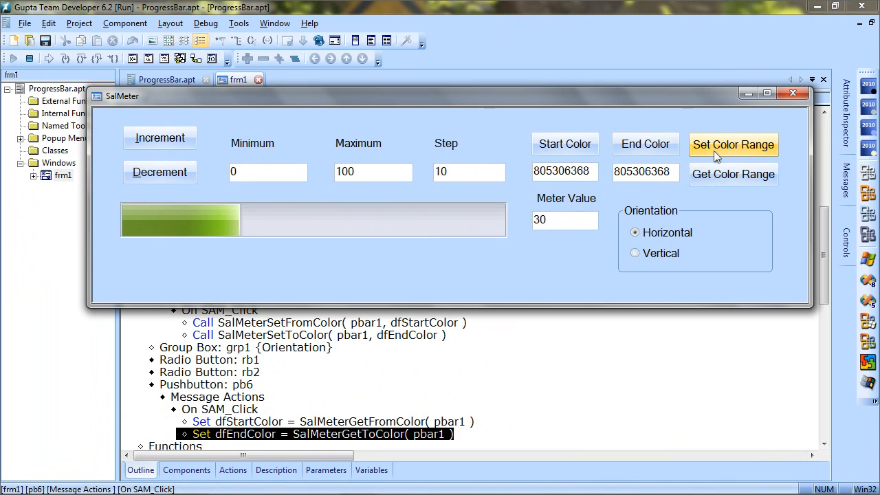